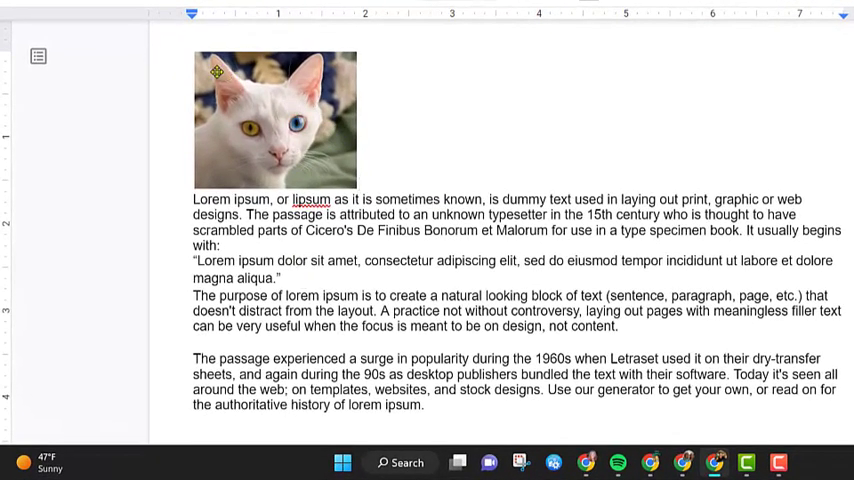
# Drag the white cat photo down into 'The purpose' paragraph, keeping it in line.
pyautogui.click(275, 120)
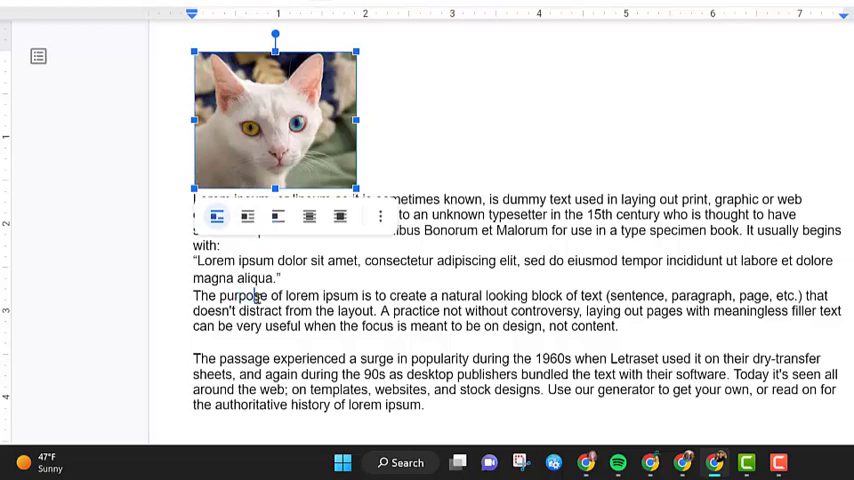
pyautogui.moveTo(275, 118); pyautogui.dragTo(352, 234)
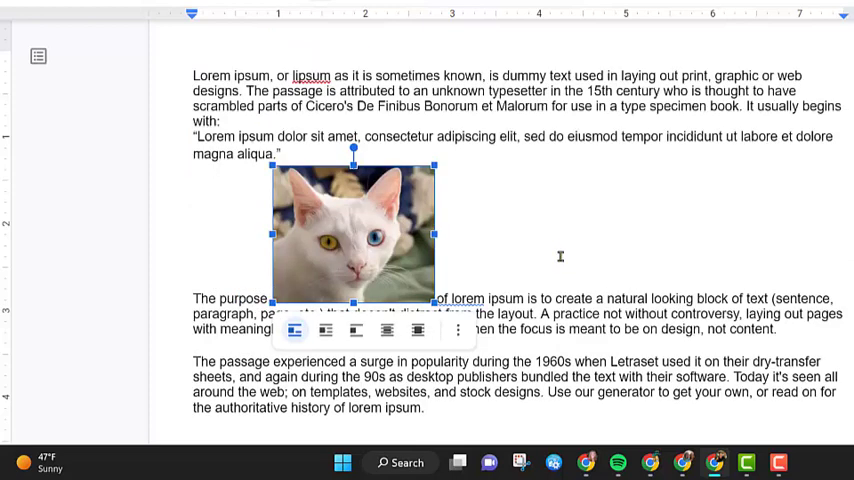
pyautogui.moveTo(294, 330)
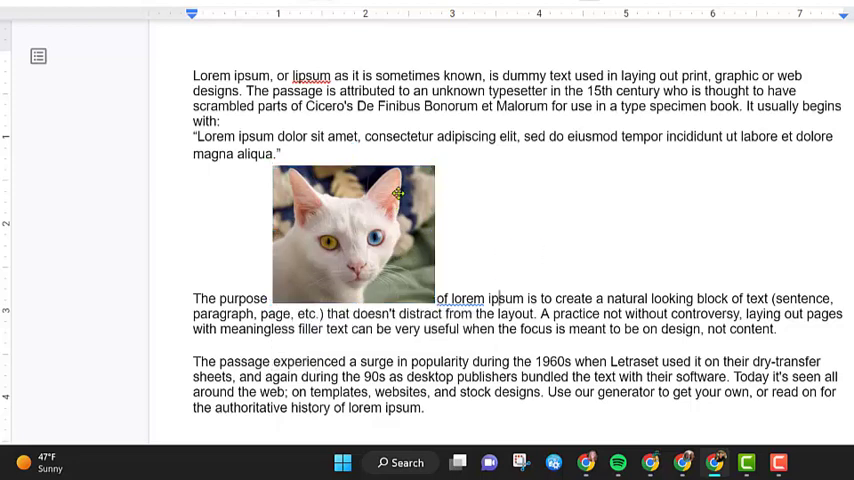
pyautogui.moveTo(307, 303)
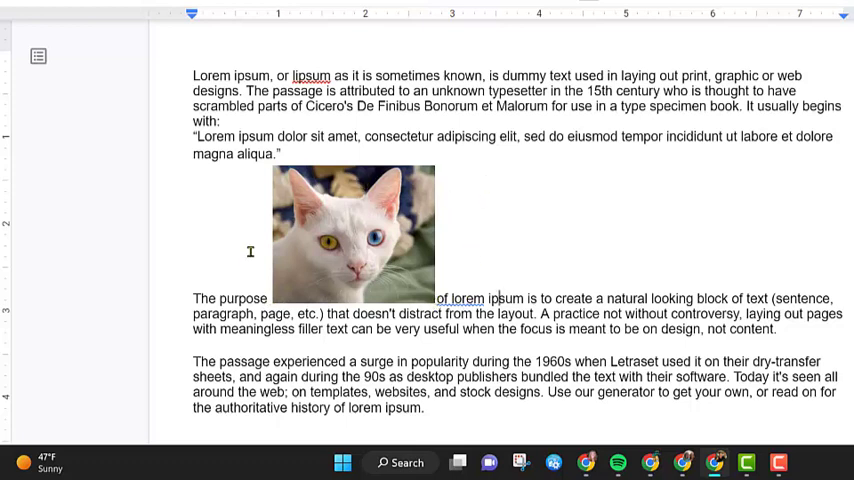
# Set the cat photo to Wrap text so paragraphs flow around both sides.
pyautogui.click(353, 234)
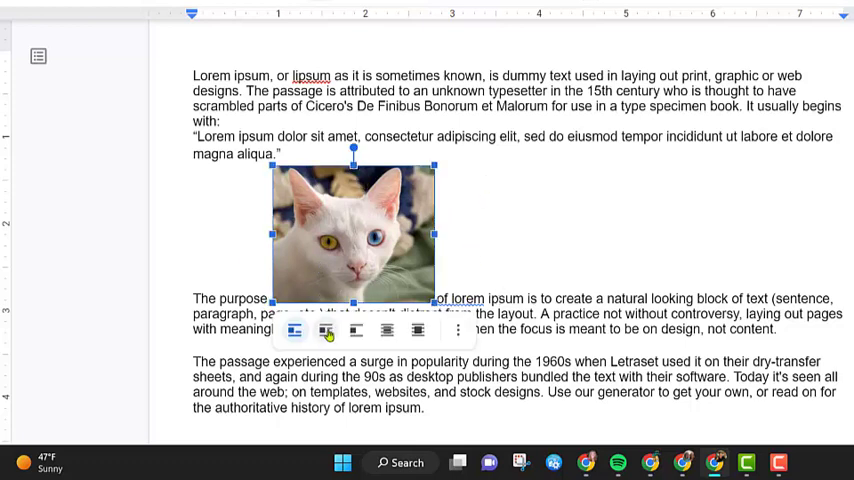
pyautogui.moveTo(325, 330)
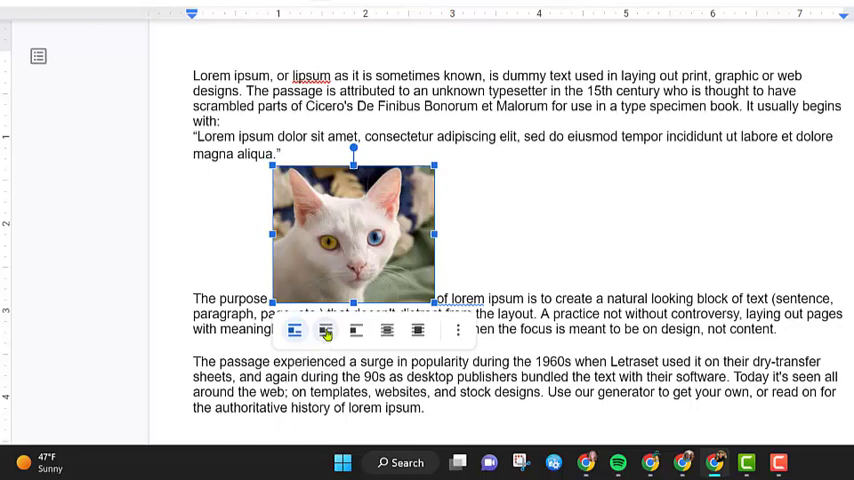
pyautogui.click(325, 330)
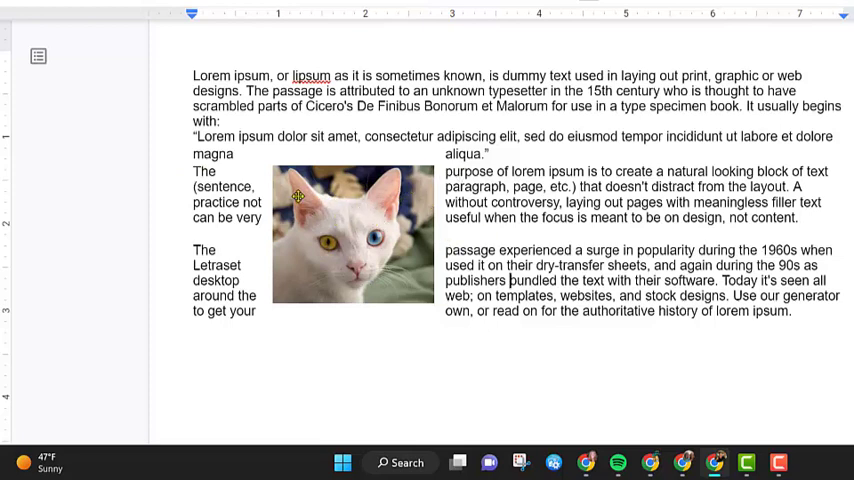
pyautogui.moveTo(193, 177)
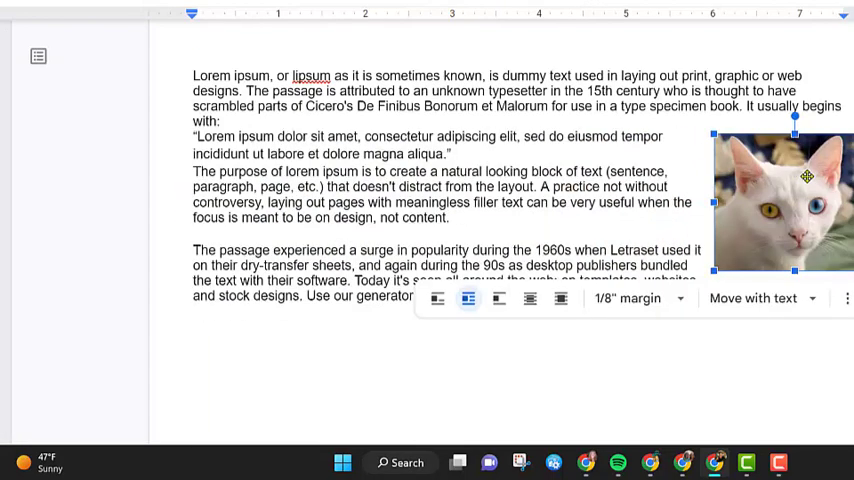
pyautogui.moveTo(654, 346)
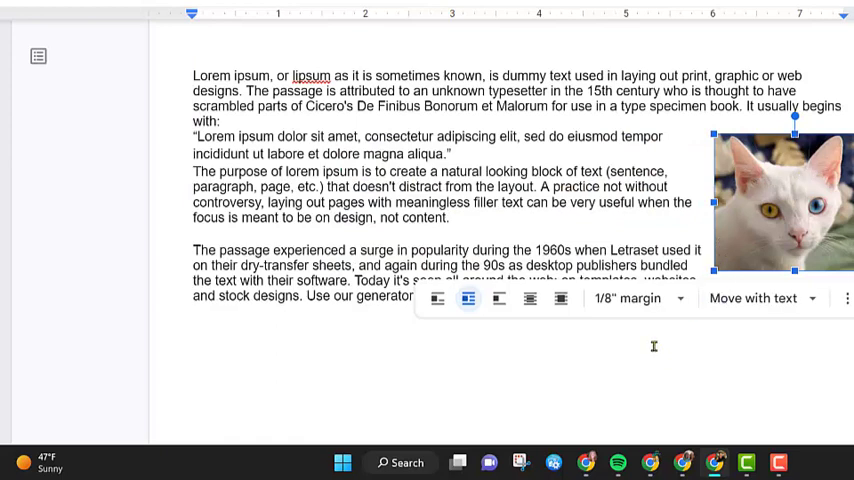
pyautogui.moveTo(498, 298)
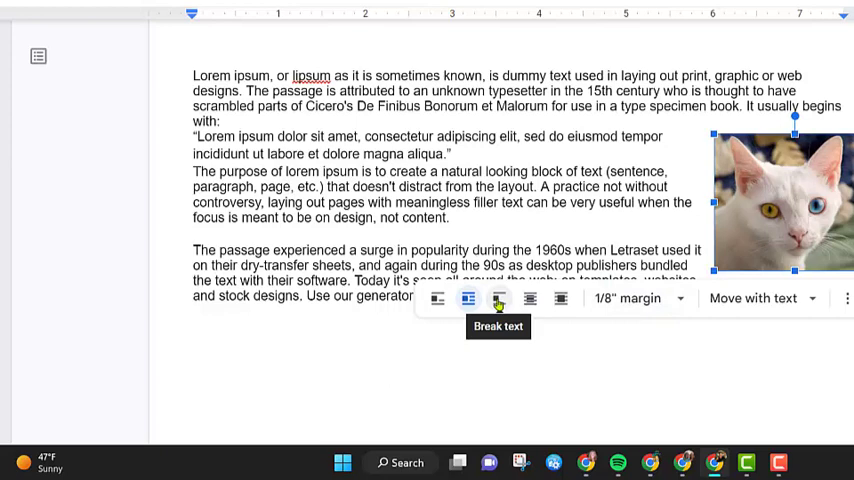
# Switch the cat photo to Break text so text sits above and below it.
pyautogui.click(498, 298)
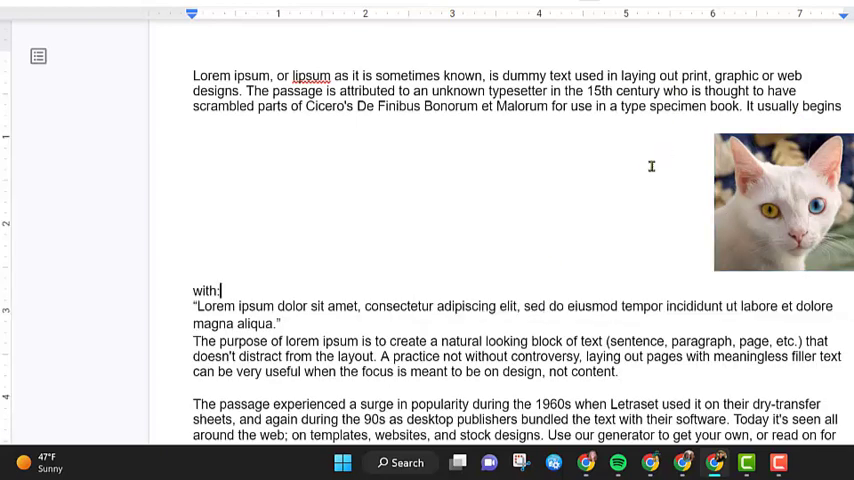
pyautogui.moveTo(587, 251)
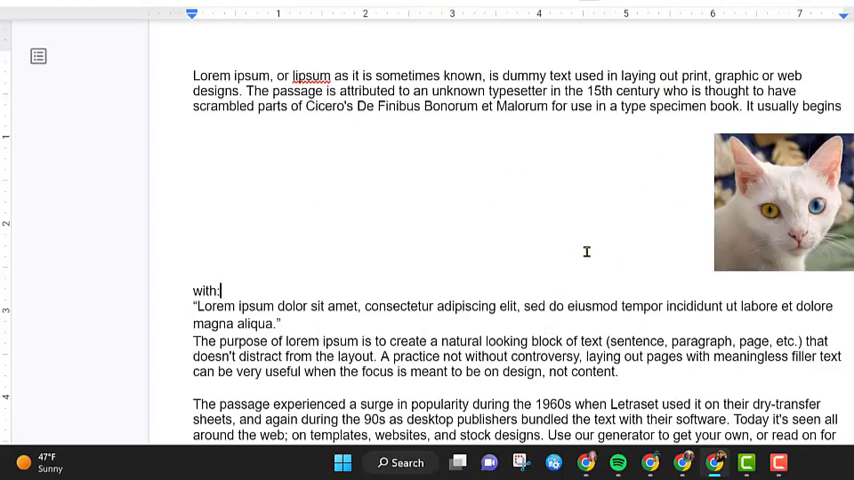
pyautogui.moveTo(757, 190)
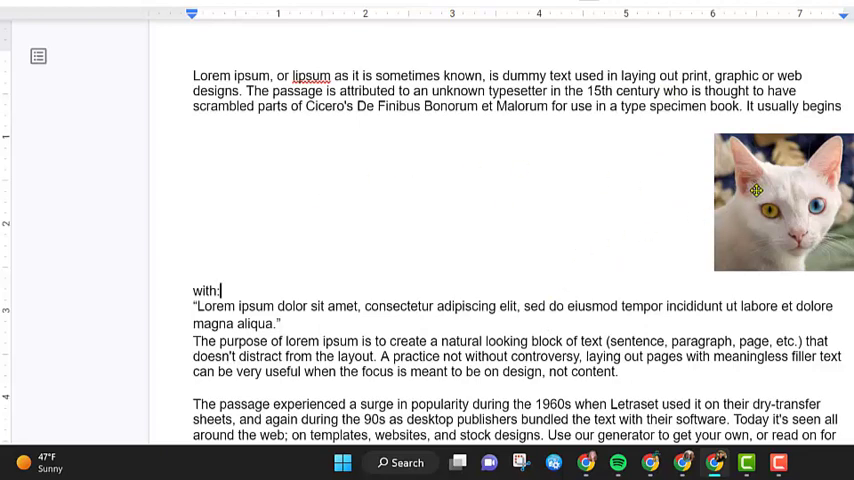
# Select the cat photo at the right edge to bring up its layout choices.
pyautogui.click(782, 201)
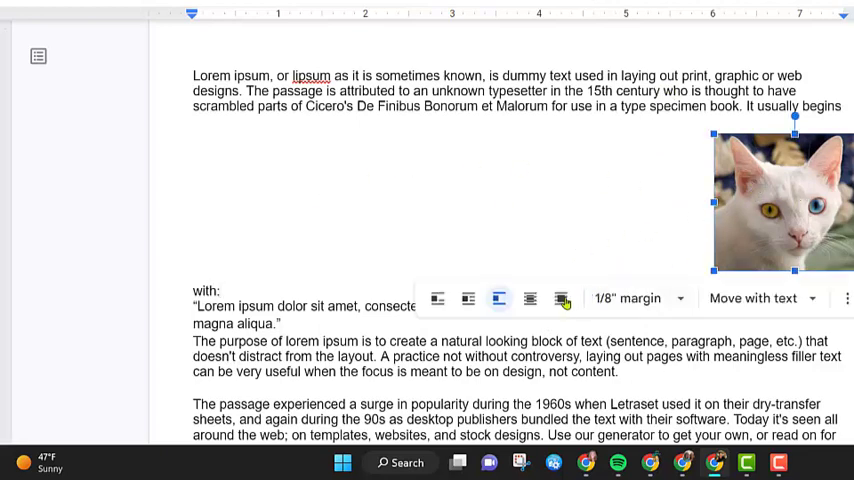
pyautogui.moveTo(561, 298)
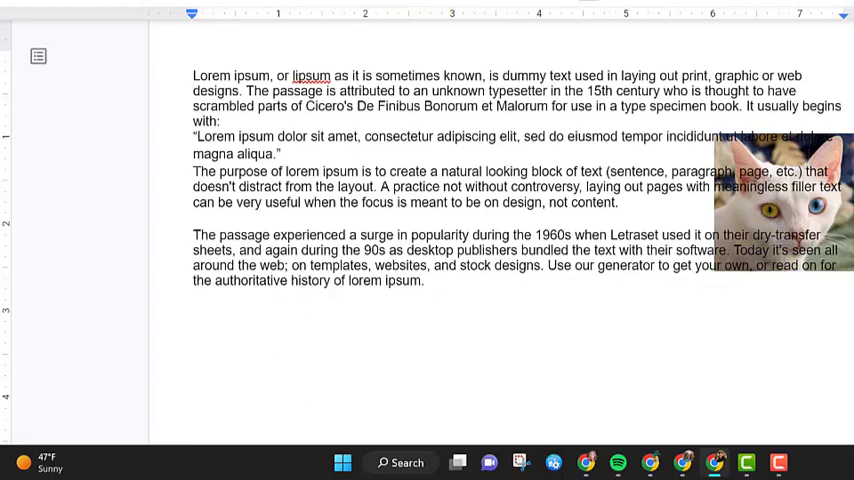
pyautogui.click(783, 200)
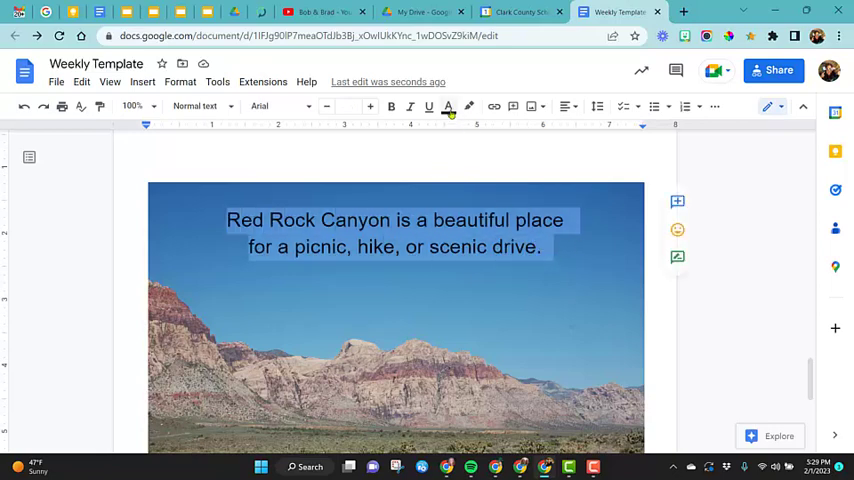
# Enlarge the Red Rock Canyon caption font and select its box for moving.
pyautogui.click(428, 106)
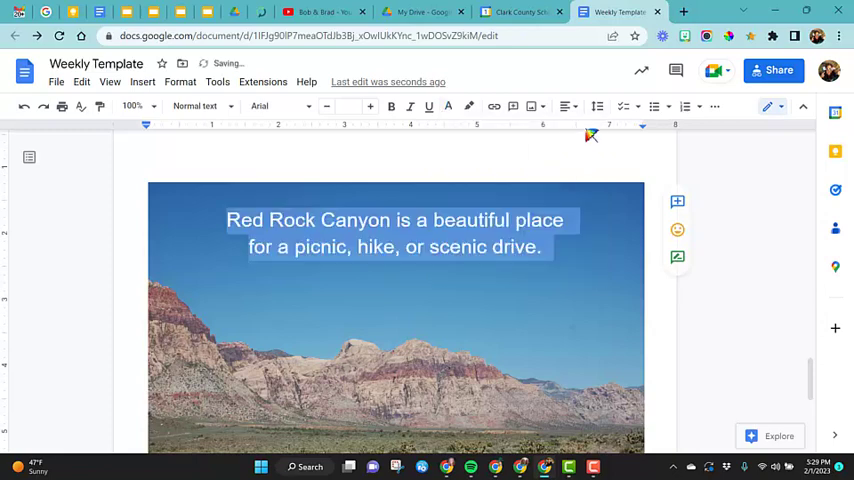
pyautogui.click(372, 107)
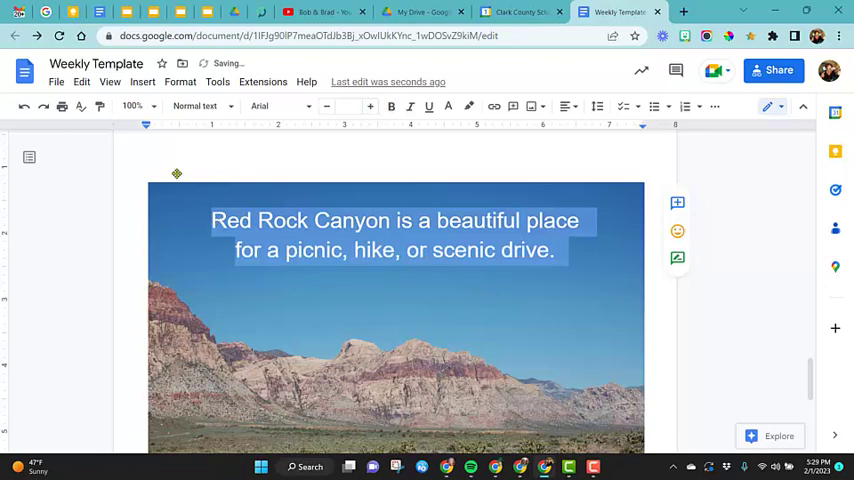
pyautogui.moveTo(769, 248)
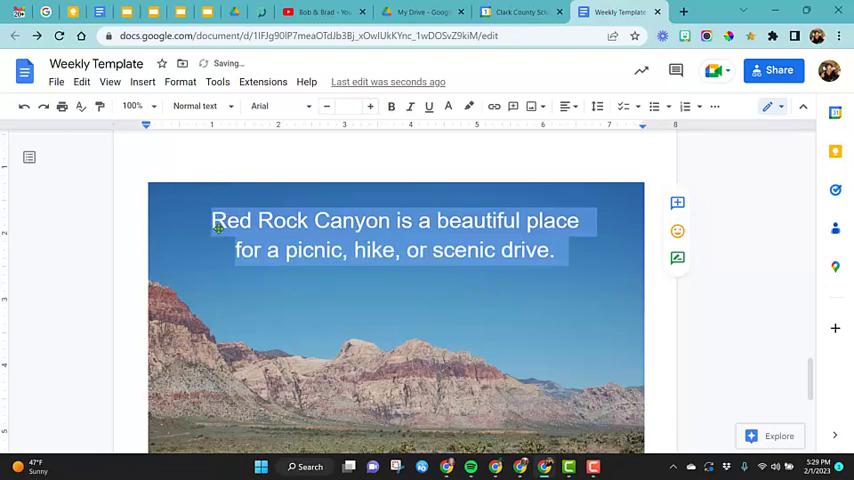
pyautogui.click(213, 220)
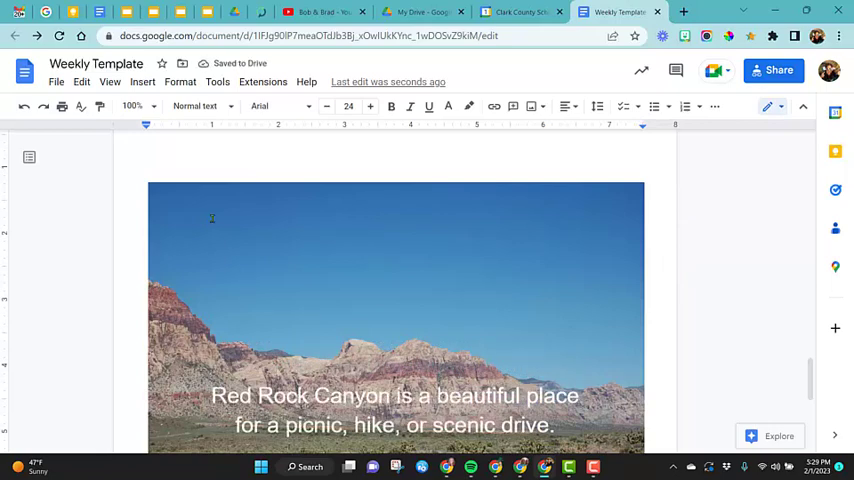
pyautogui.scroll(-3)
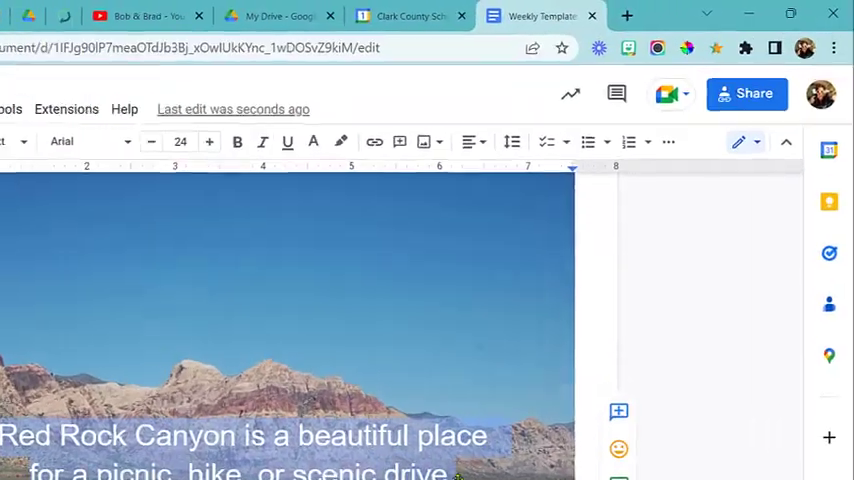
pyautogui.moveTo(197, 182)
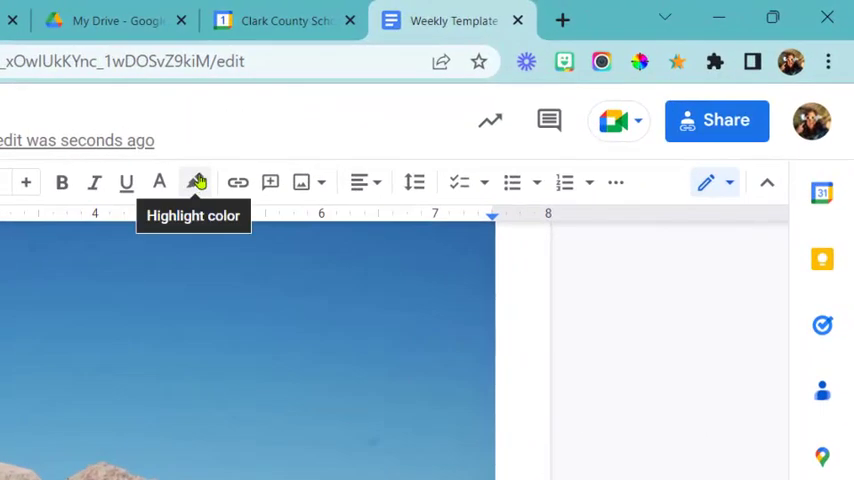
# Apply a black highlight behind the white Red Rock Canyon caption text.
pyautogui.click(196, 181)
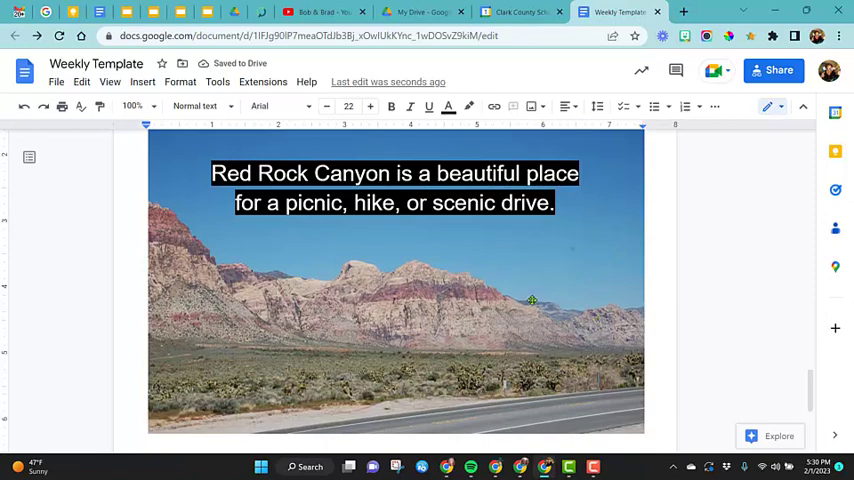
pyautogui.scroll(-3)
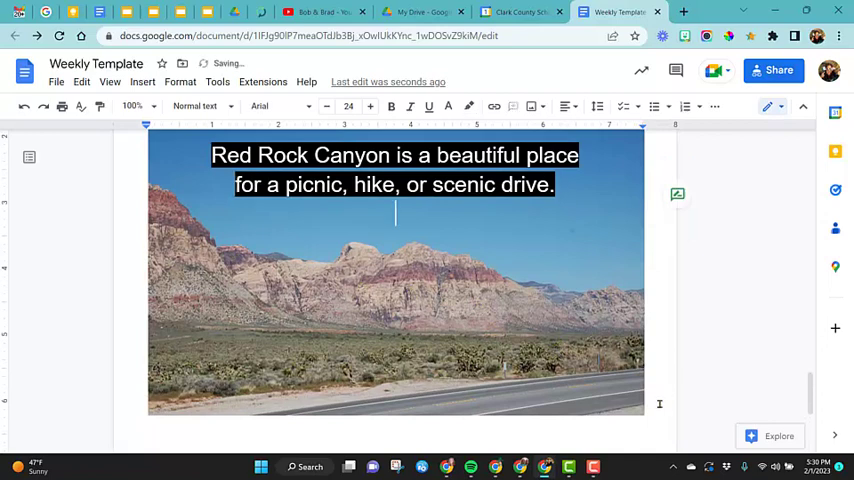
pyautogui.scroll(-3)
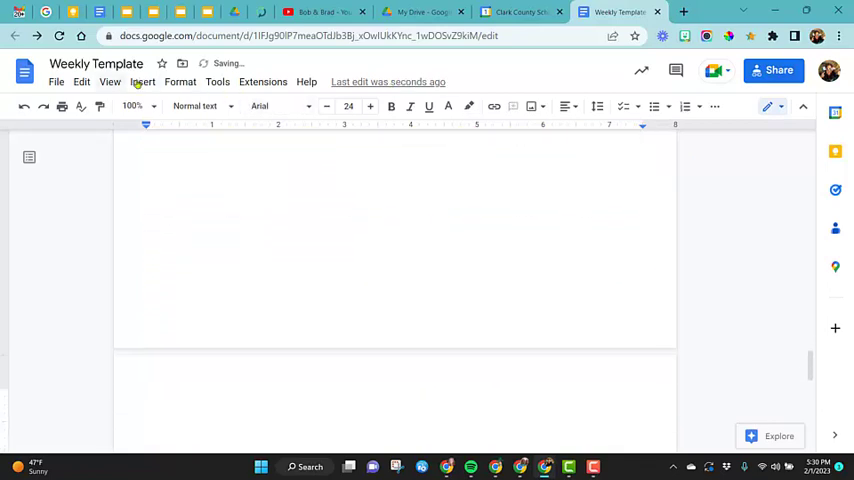
# Start an Insert > Image web search to find a white cat photo.
pyautogui.click(142, 82)
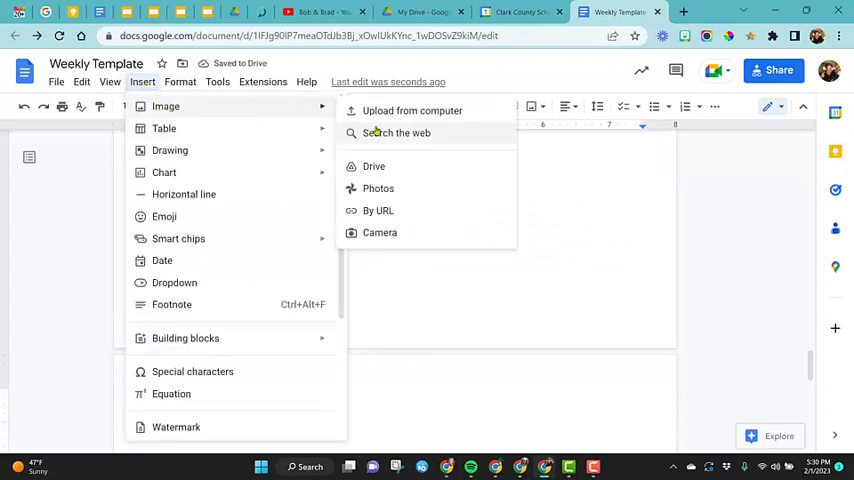
pyautogui.click(397, 132)
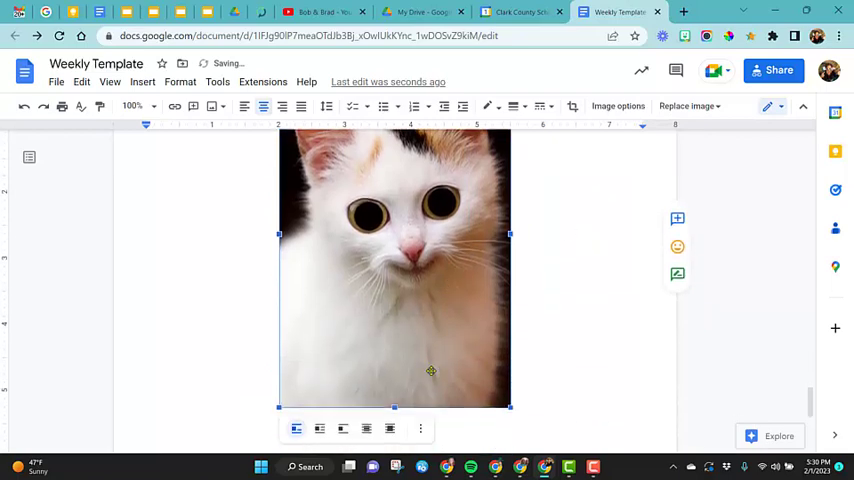
# In All image options, set the cat photo's width to 2 inches under Size & Rotation.
pyautogui.click(420, 428)
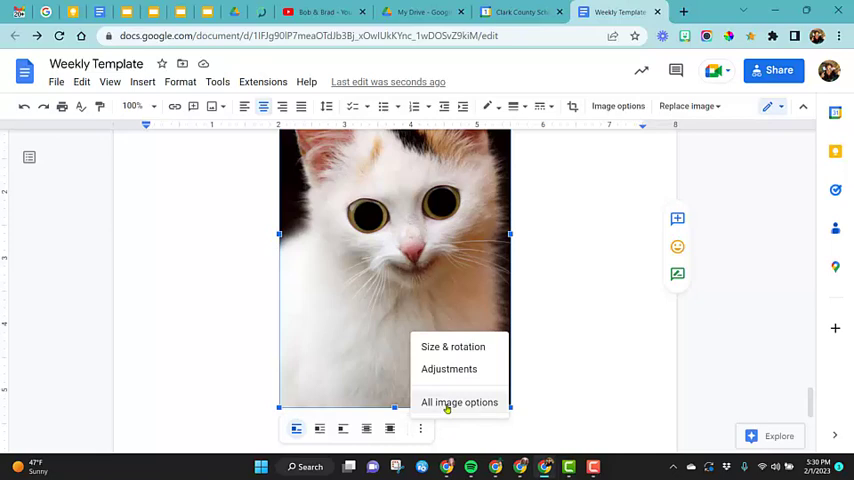
pyautogui.click(459, 402)
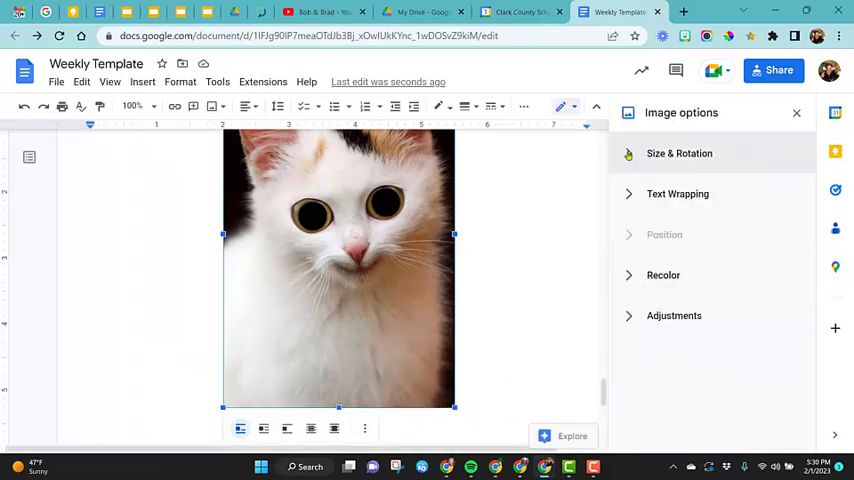
pyautogui.click(679, 153)
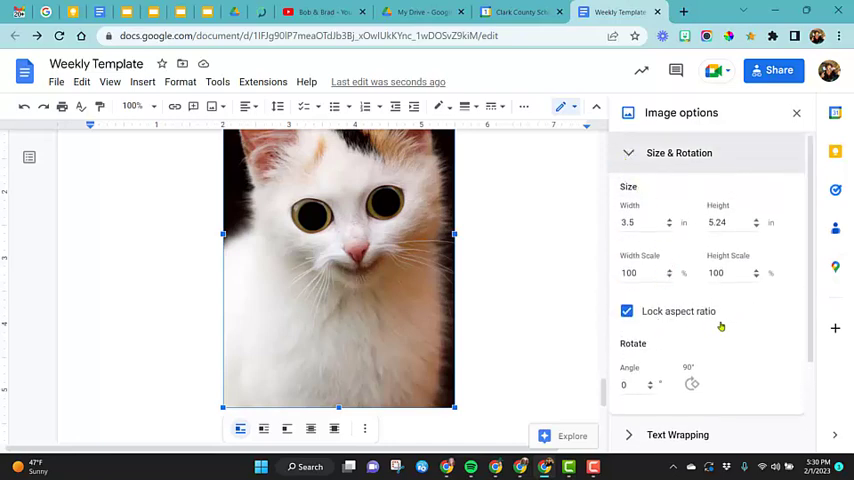
pyautogui.click(640, 222)
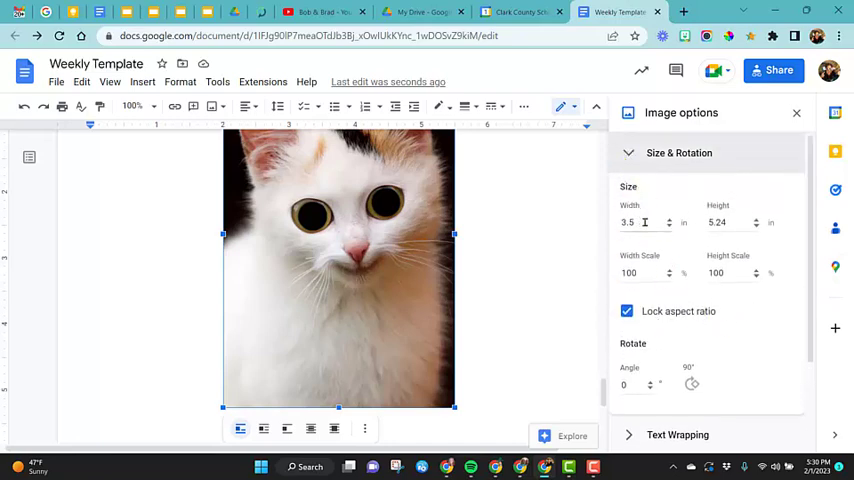
pyautogui.tripleClick(640, 222)
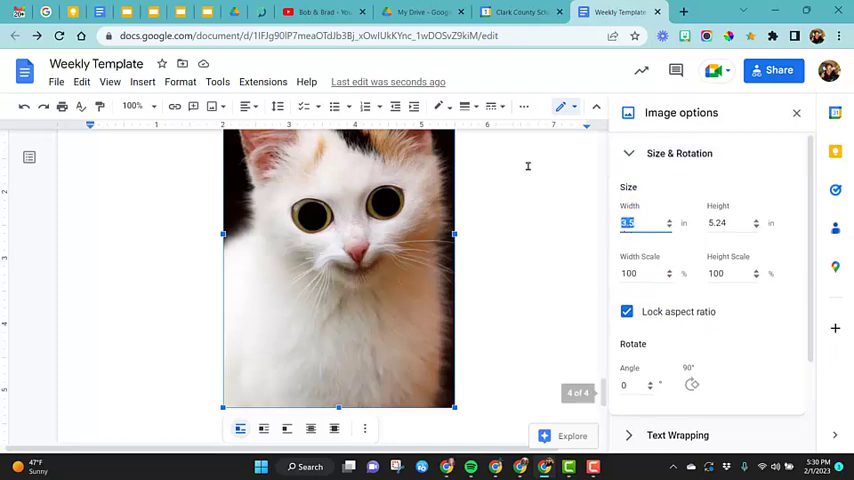
pyautogui.write('2')
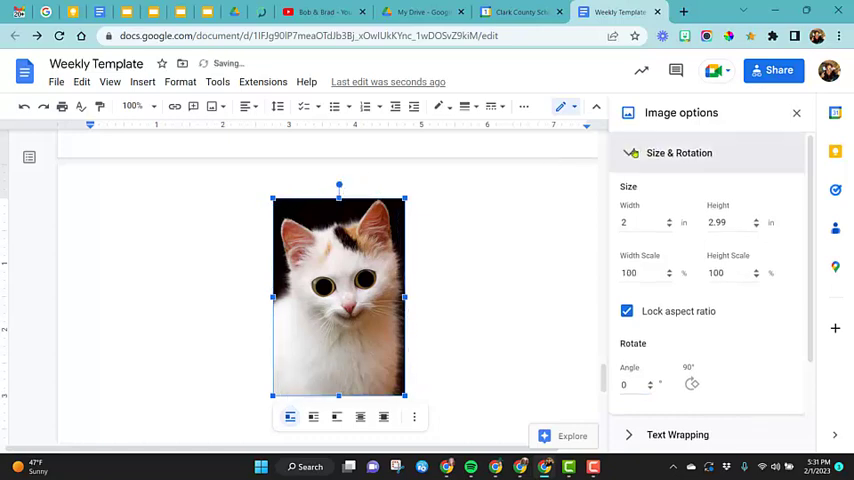
pyautogui.click(679, 152)
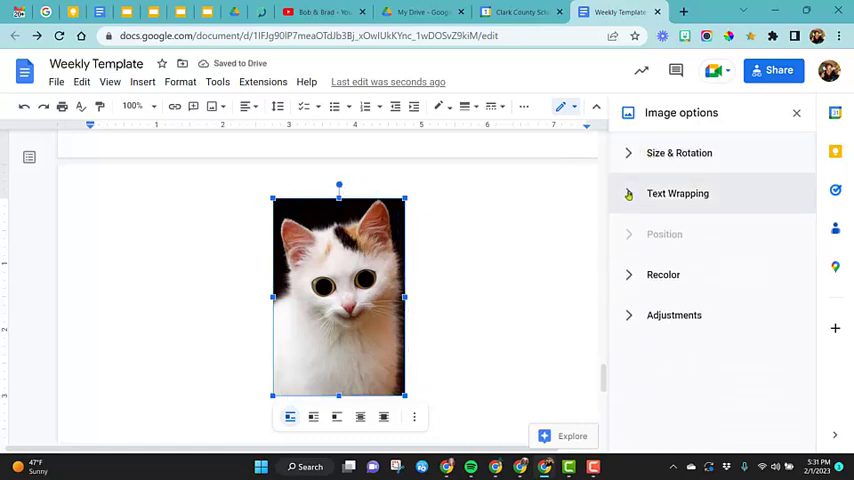
pyautogui.click(677, 193)
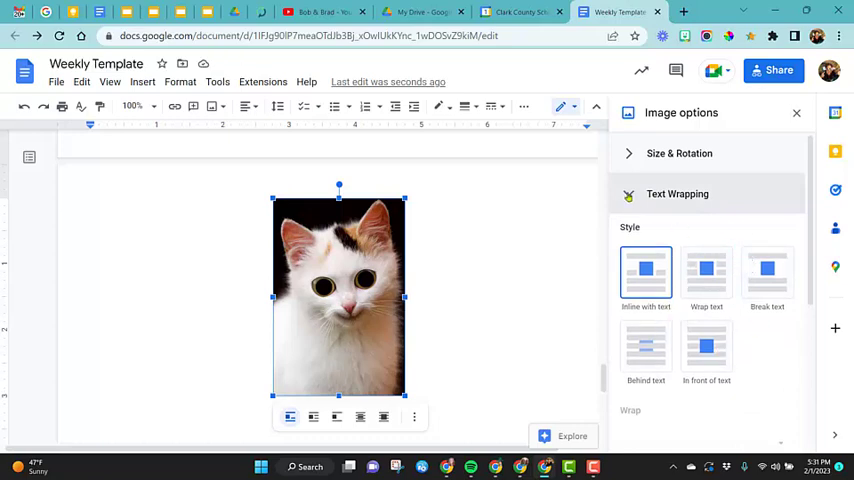
pyautogui.click(677, 194)
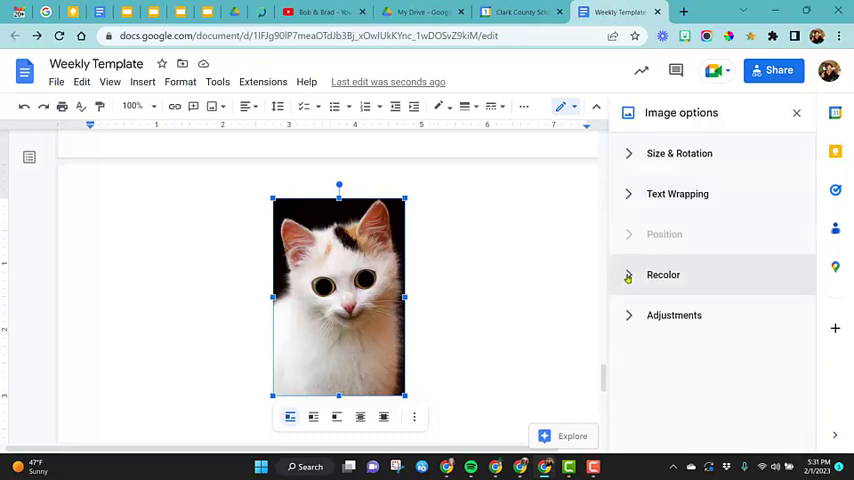
# Preview the Light 10 recolour on the cat photo, then choose No recolor.
pyautogui.click(663, 275)
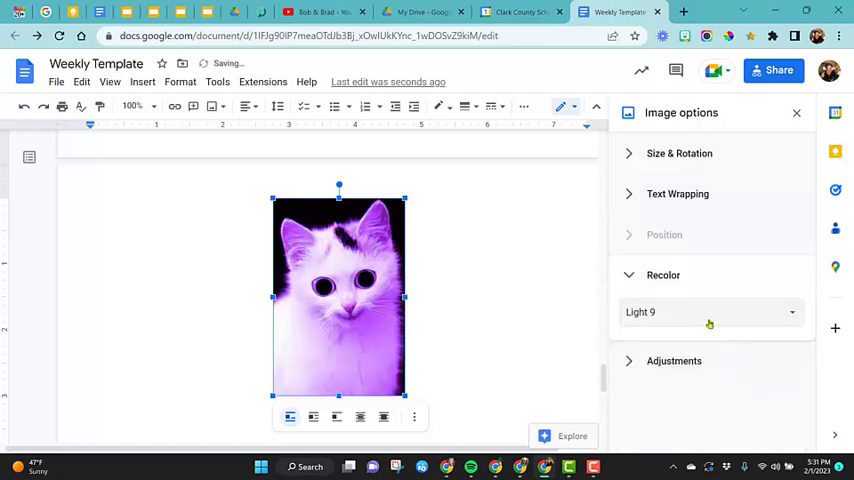
pyautogui.click(710, 311)
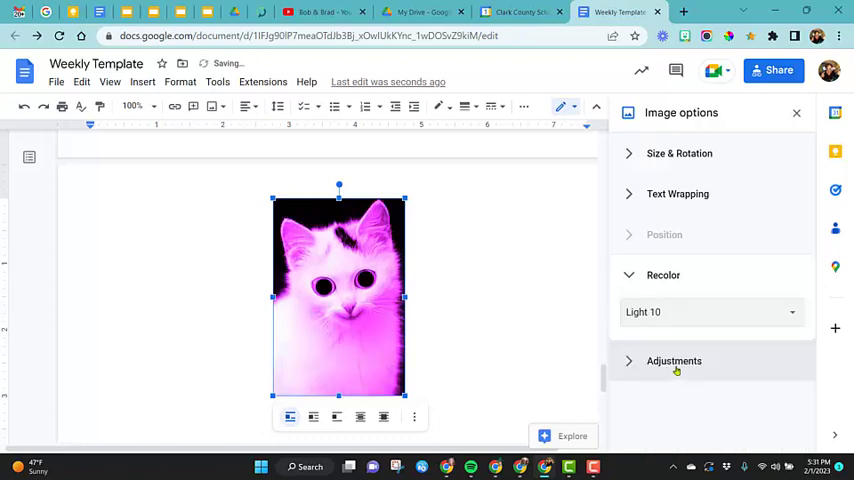
pyautogui.click(710, 311)
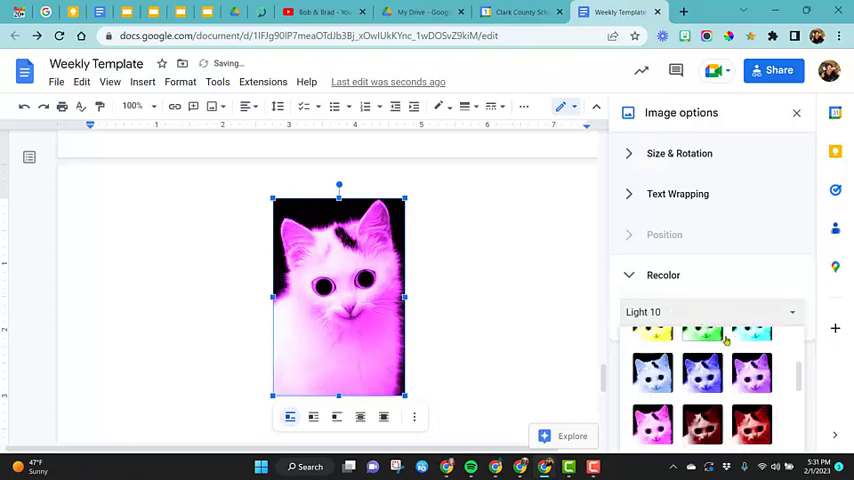
pyautogui.scroll(3)
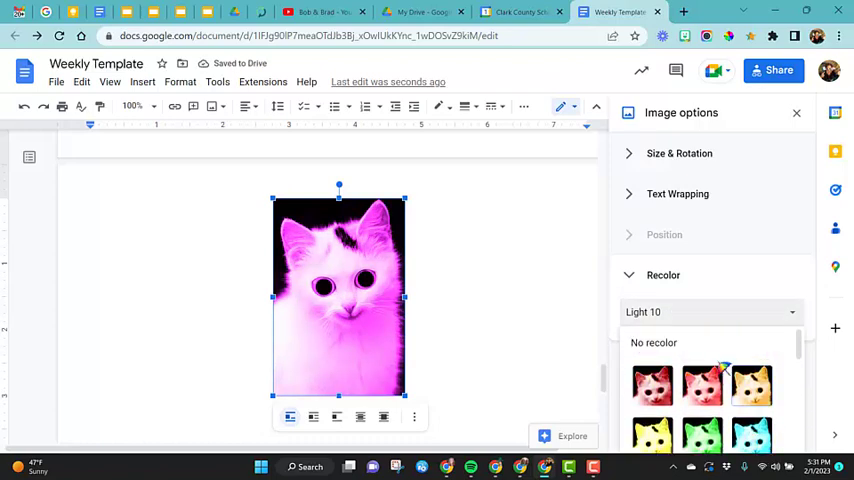
pyautogui.click(653, 342)
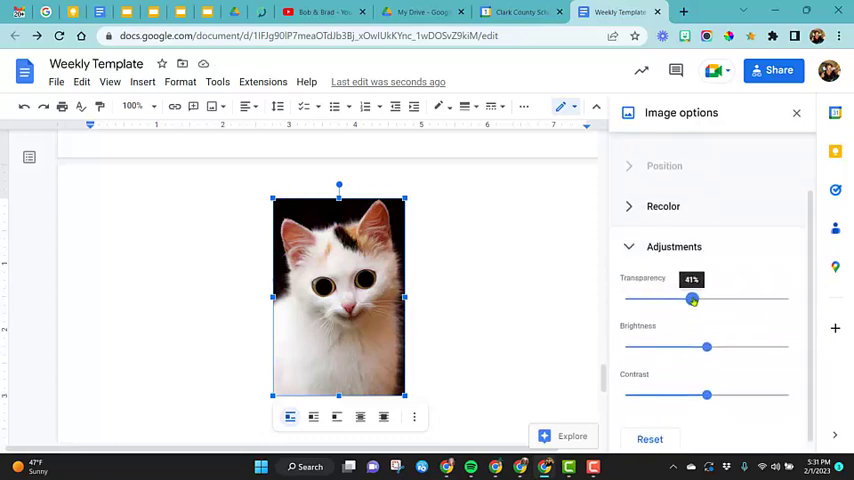
# Preview transparency, brightness and contrast slider changes, then Reset adjustments to defaults.
pyautogui.moveTo(692, 300); pyautogui.dragTo(710, 300)
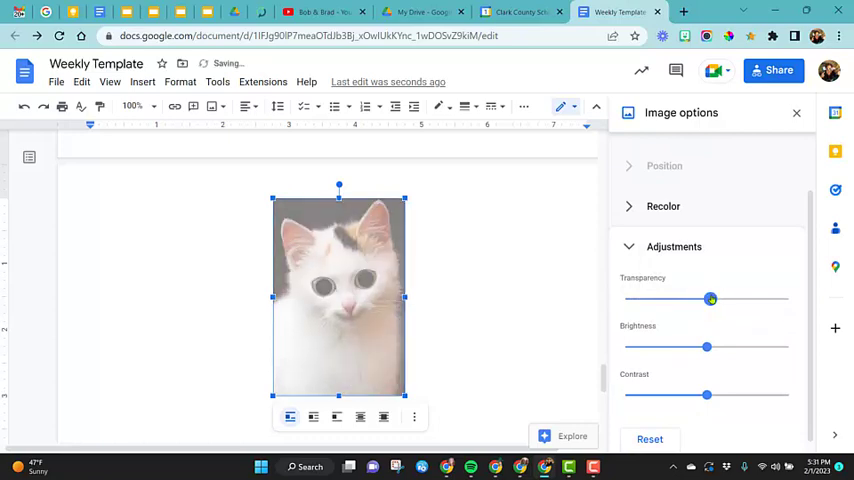
pyautogui.moveTo(710, 299); pyautogui.dragTo(745, 299)
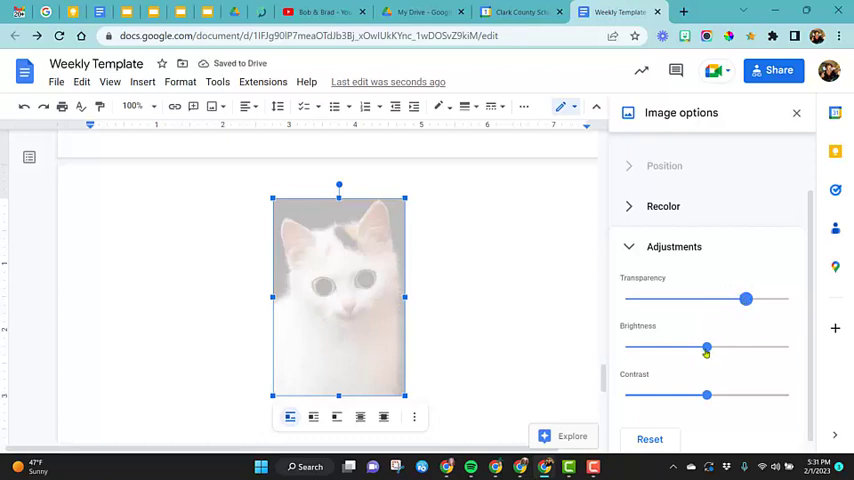
pyautogui.moveTo(706, 347); pyautogui.dragTo(727, 347)
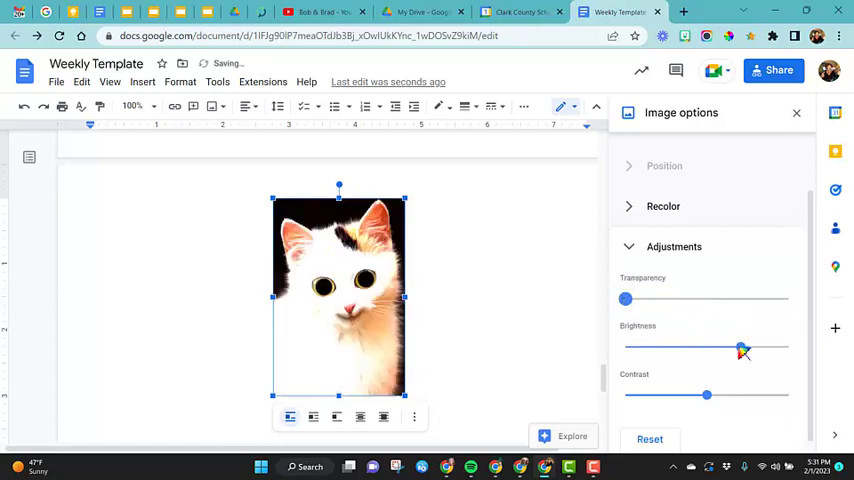
pyautogui.moveTo(741, 347); pyautogui.dragTo(650, 347)
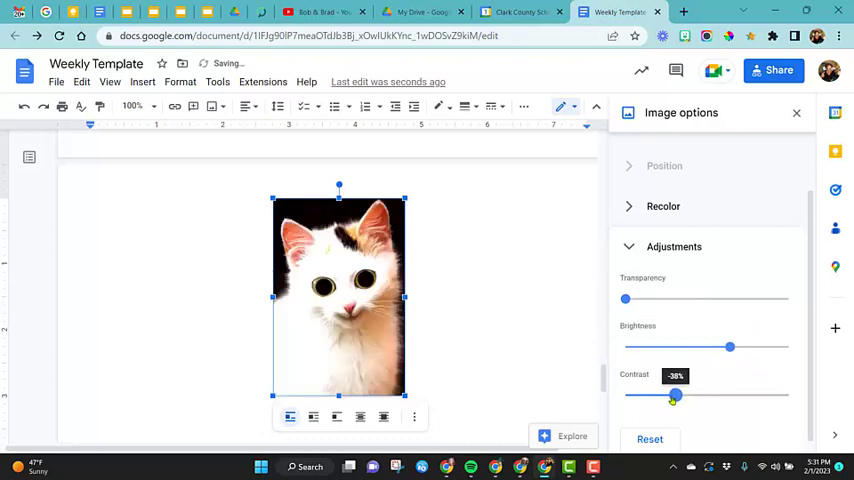
pyautogui.moveTo(674, 395); pyautogui.dragTo(740, 395)
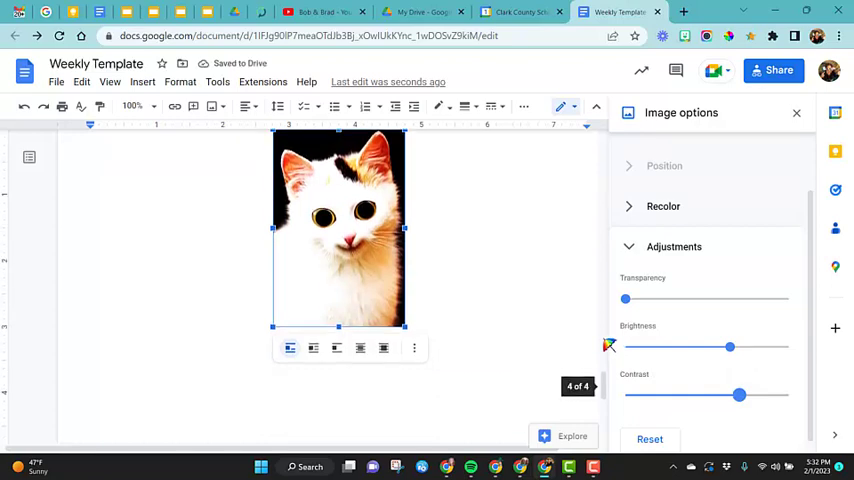
pyautogui.moveTo(572, 292)
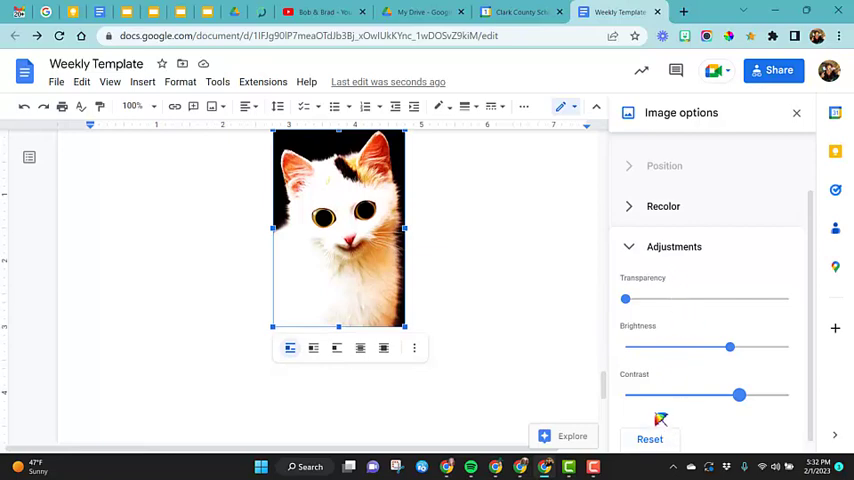
pyautogui.click(649, 439)
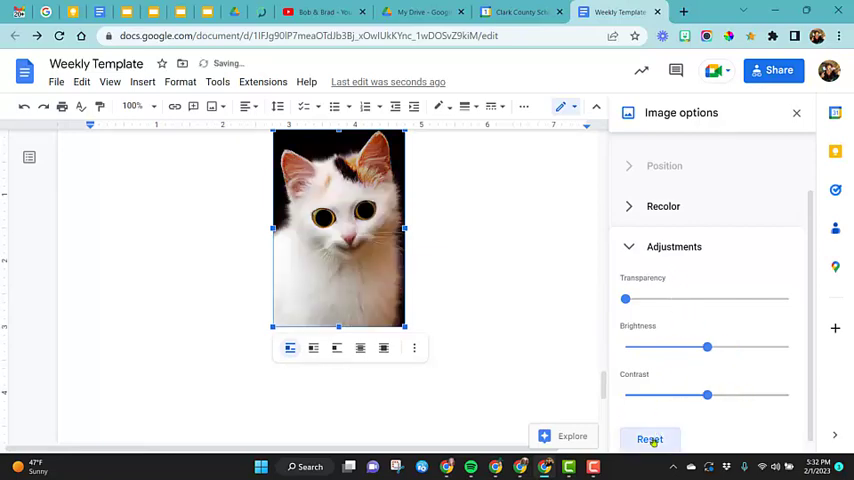
pyautogui.click(650, 440)
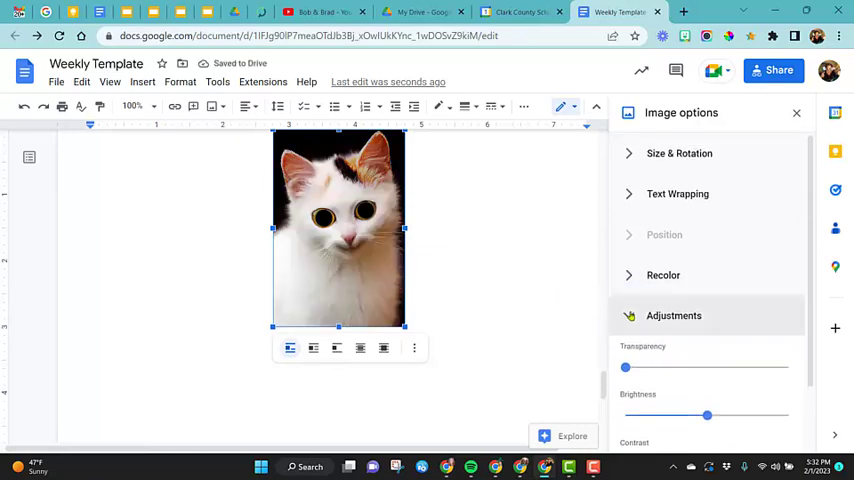